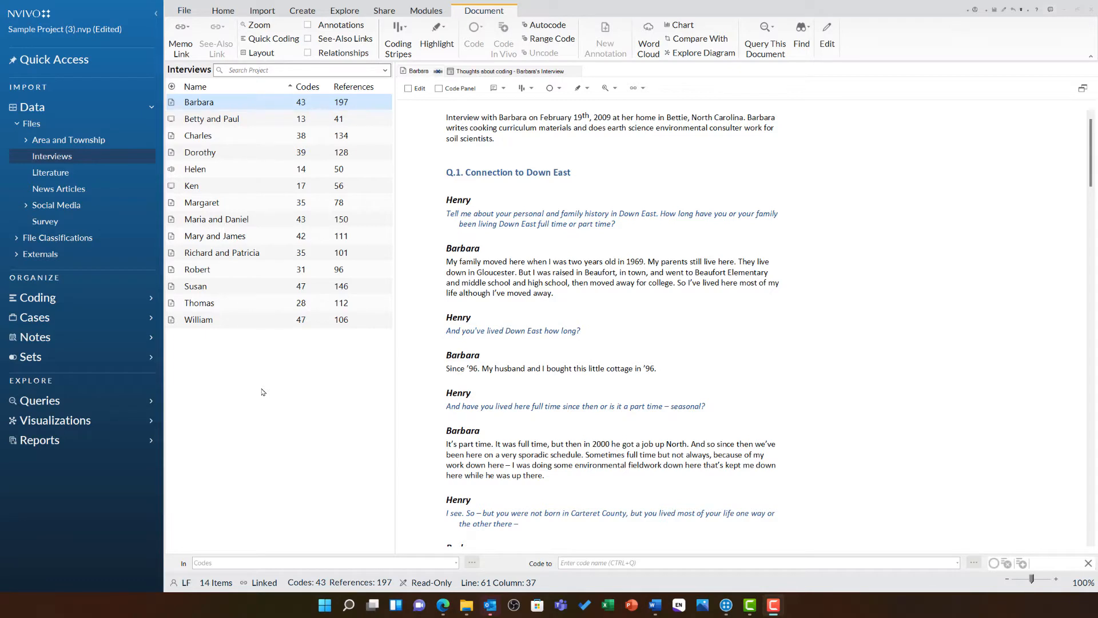
mouse_move(635, 322)
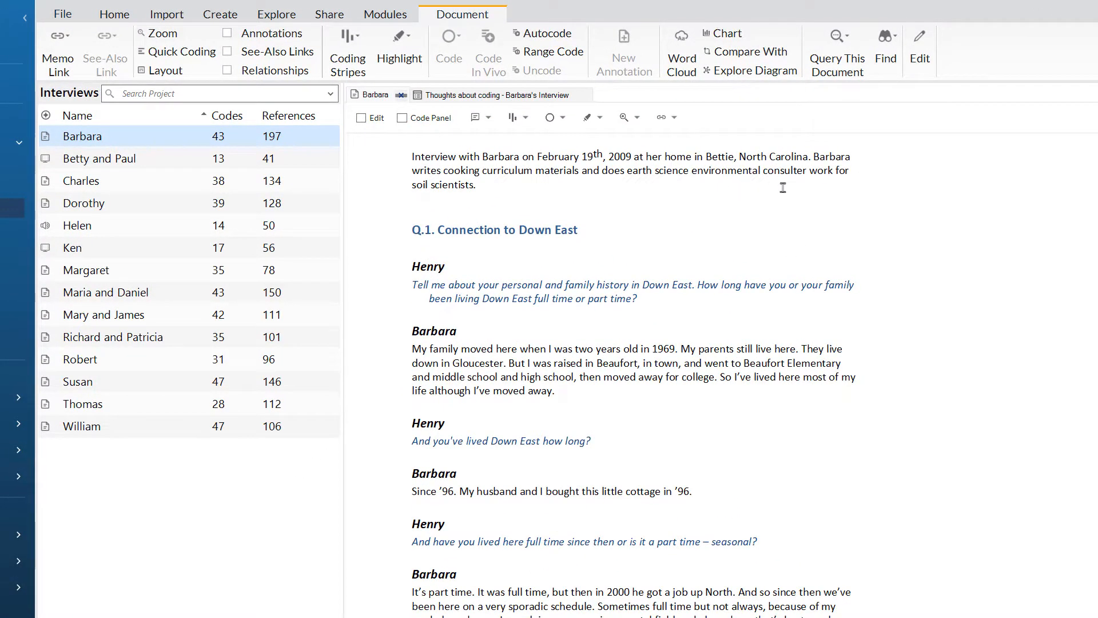
mouse_move(805, 188)
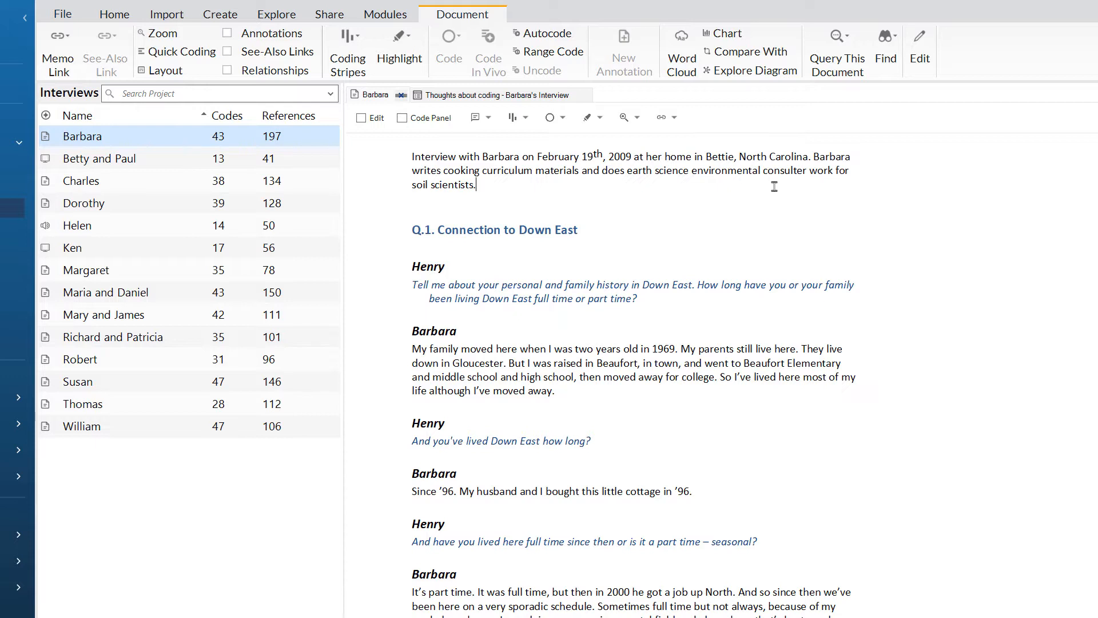
mouse_move(615, 208)
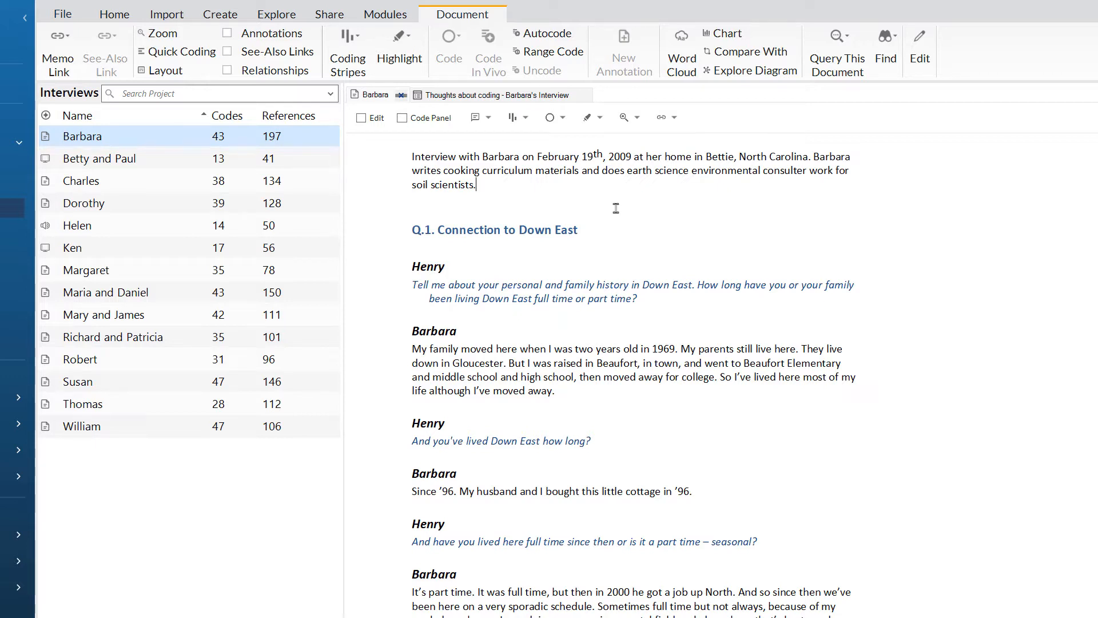
Correct 'consulter' to 'consulting' in the opening paragraph and return the interview to read-only
left_click(361, 117)
type("ing")
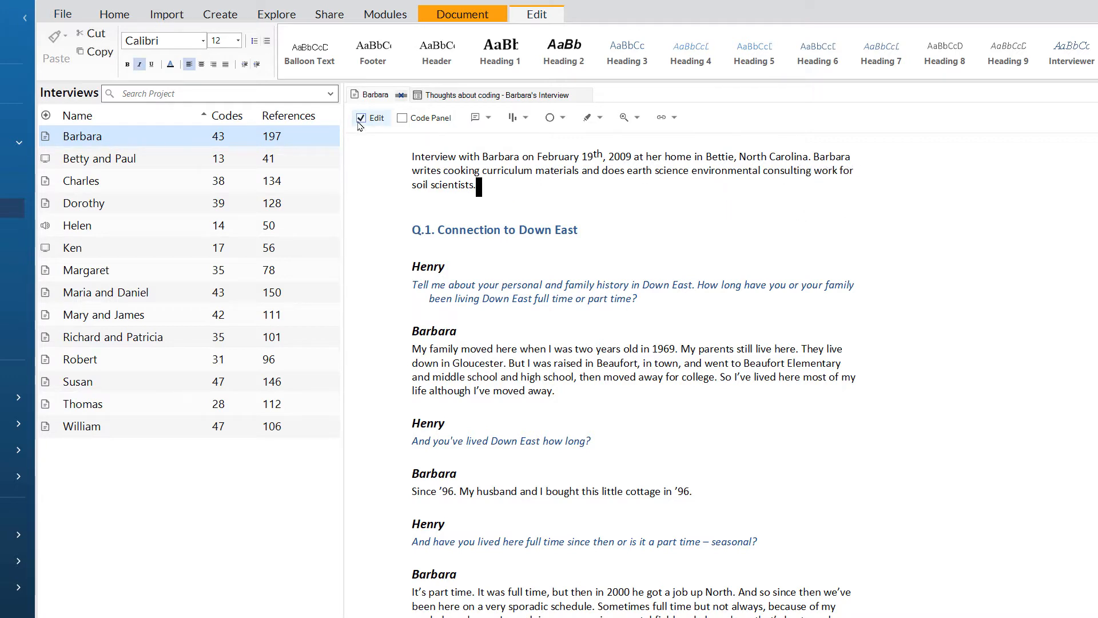
left_click(462, 14)
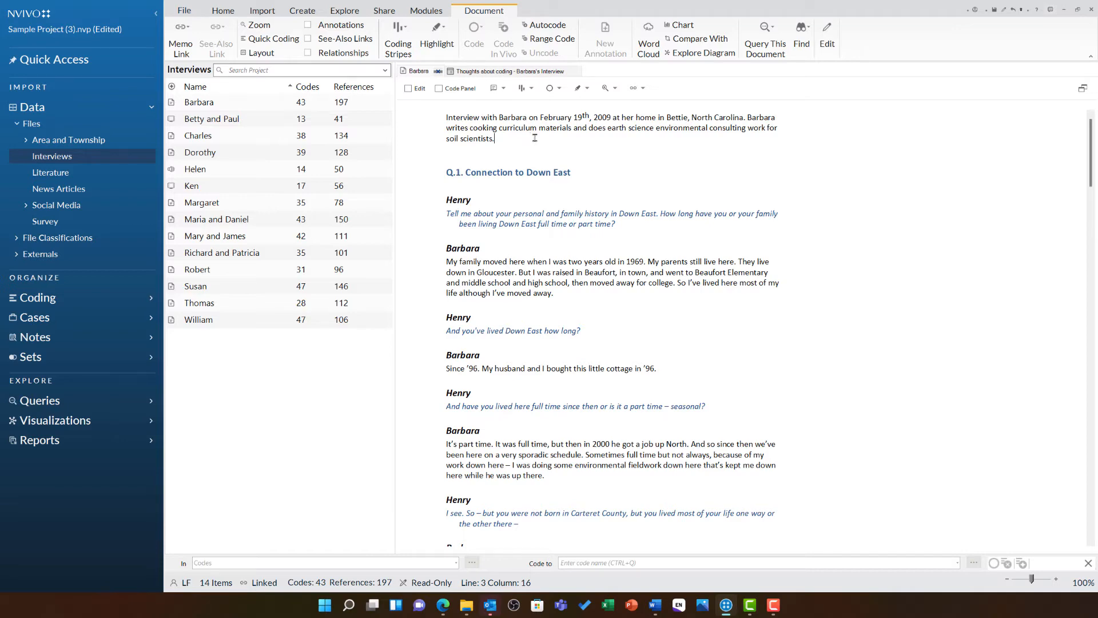
Turn on View Annotations so the GIS: Geographic Information Systems note is listed
scroll("down", 3)
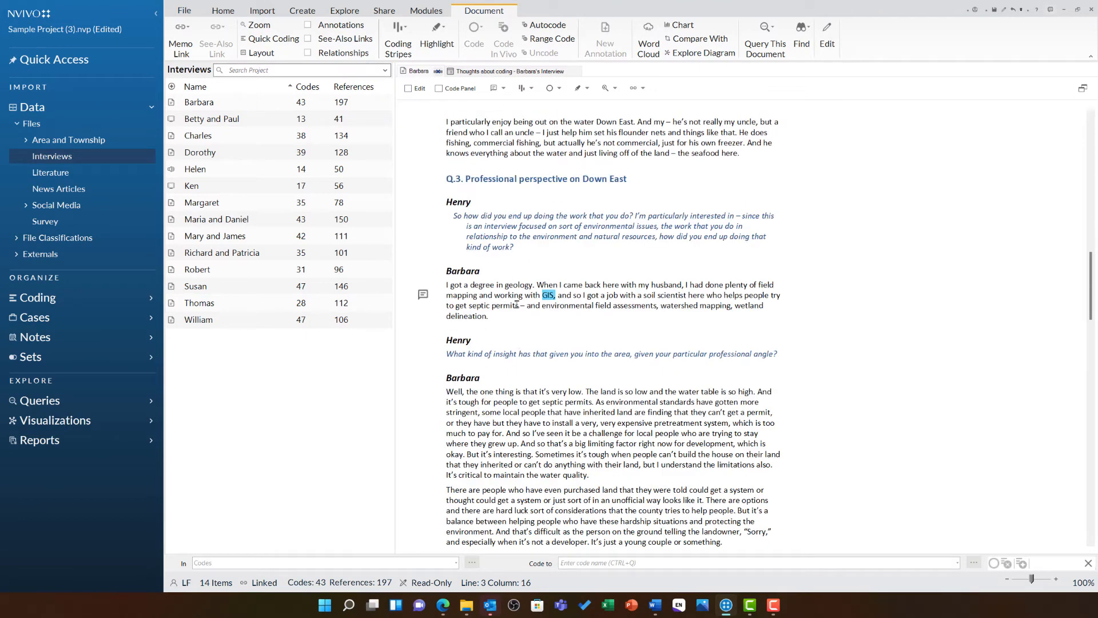
left_click(499, 89)
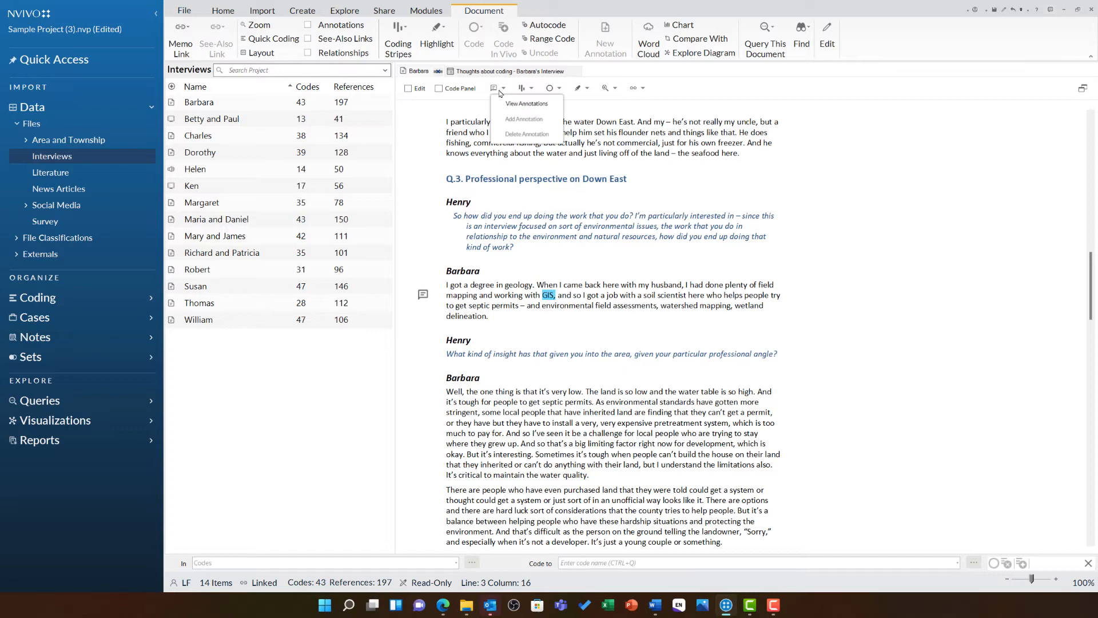
left_click(526, 103)
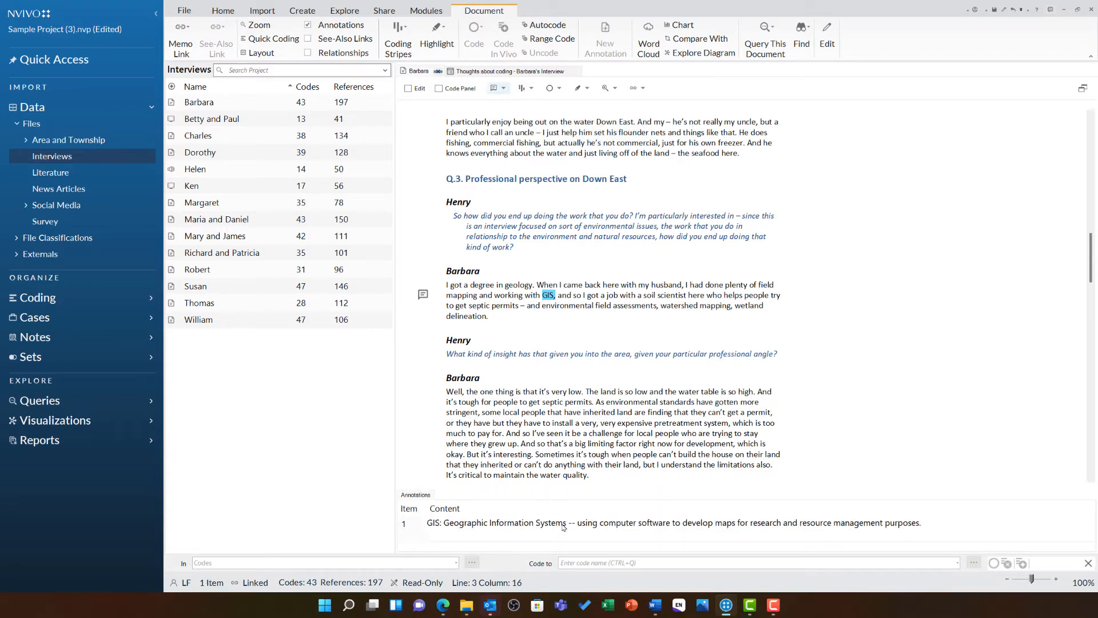
mouse_move(601, 509)
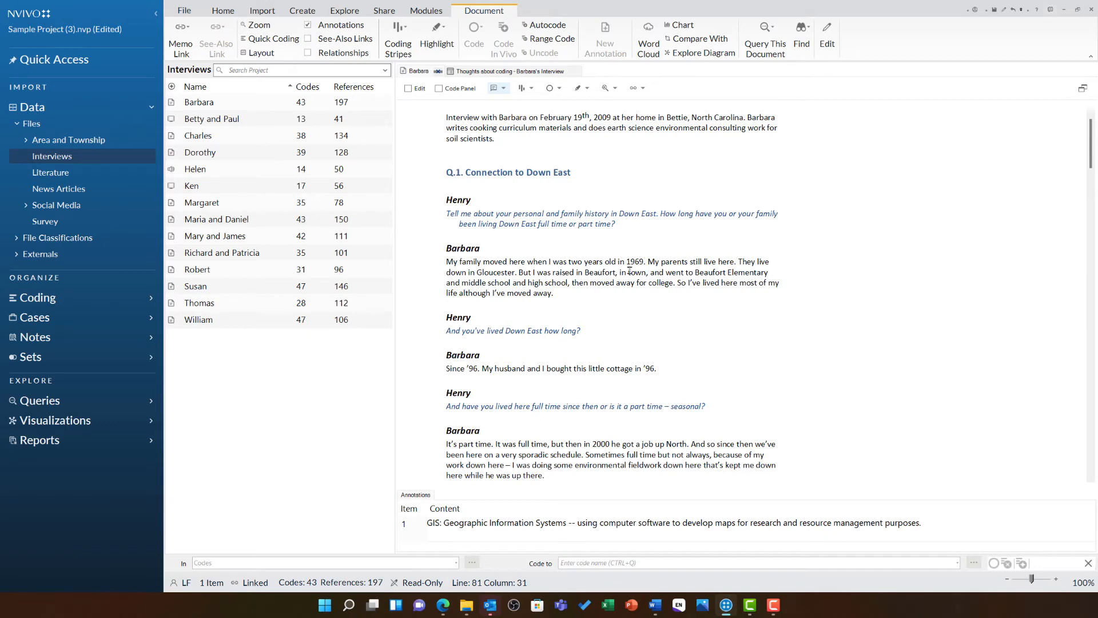
Add an annotation on the Beaufort schools passage reading 'These are the only schools in t...'
left_click_drag(696, 273, 570, 282)
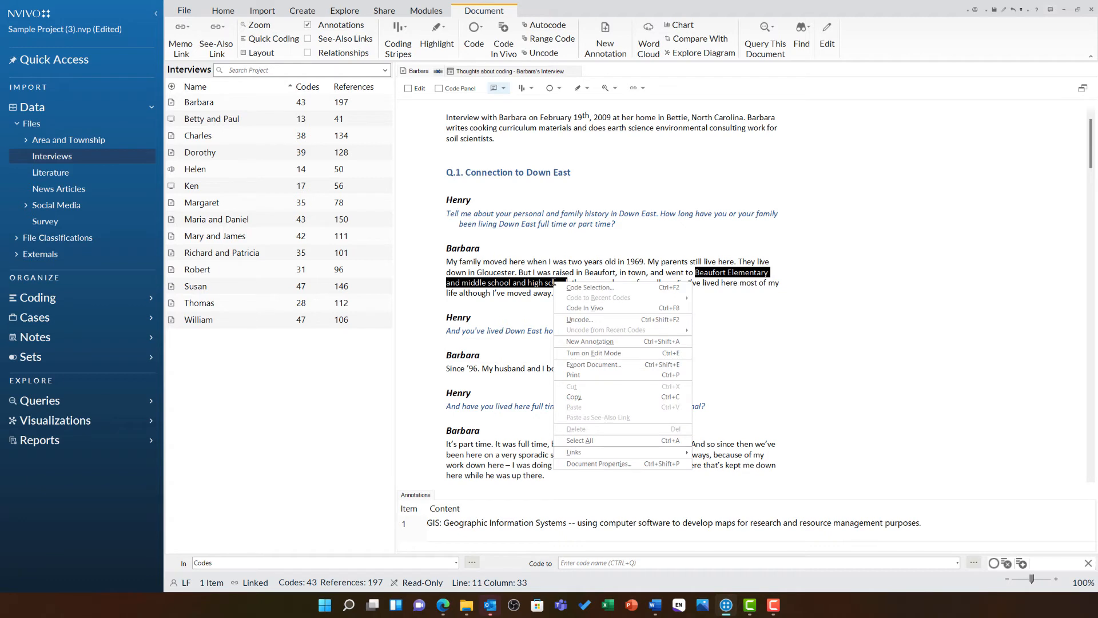
mouse_move(623, 341)
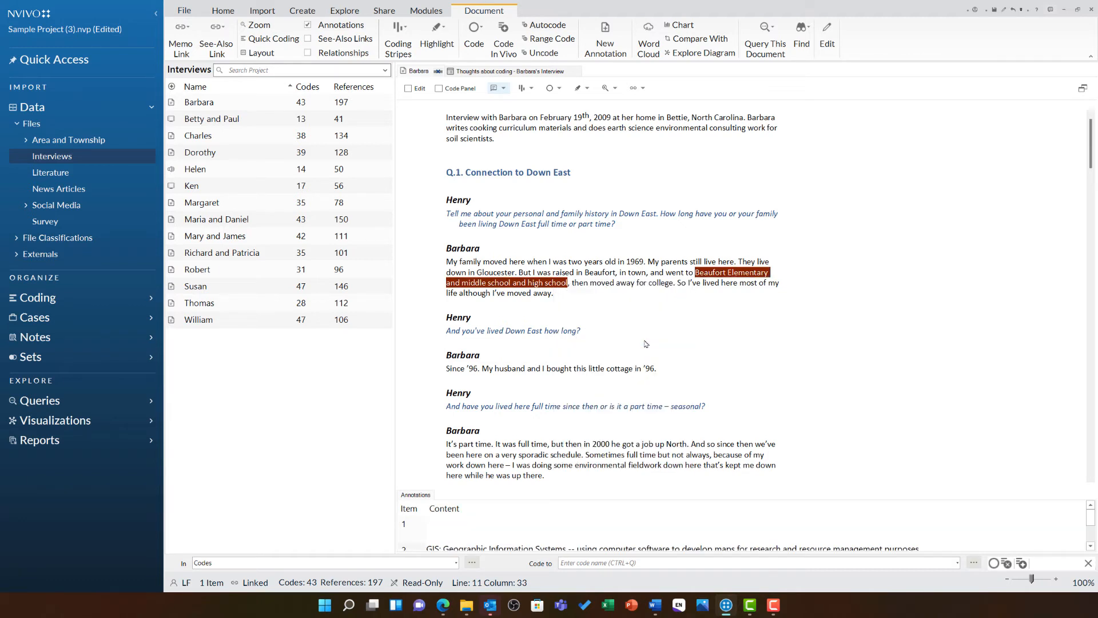
left_click(604, 39)
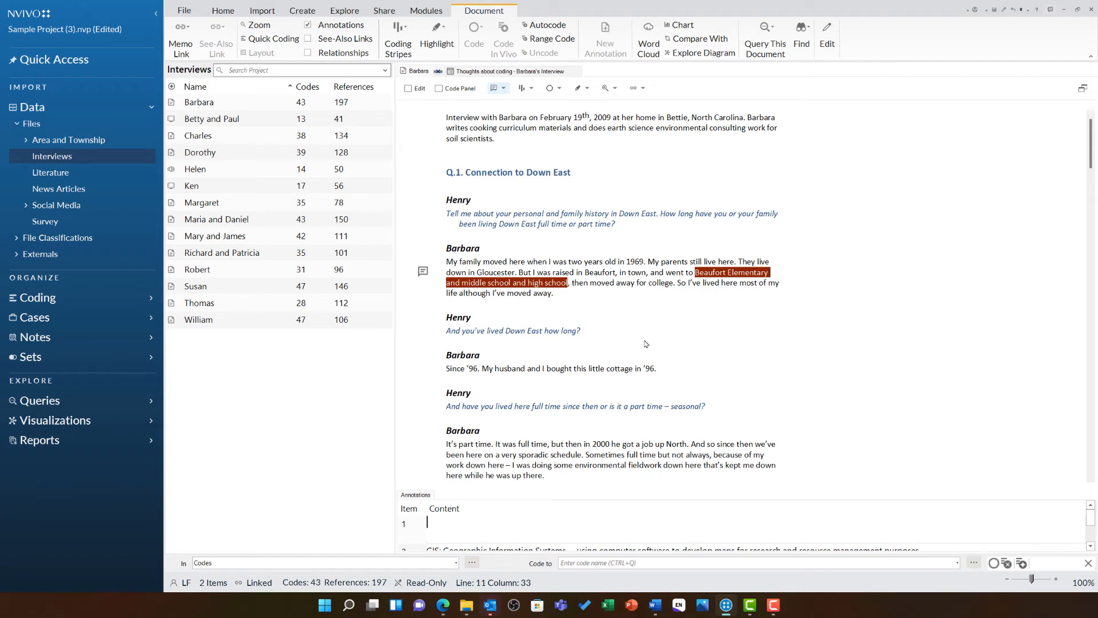
type("These are the o")
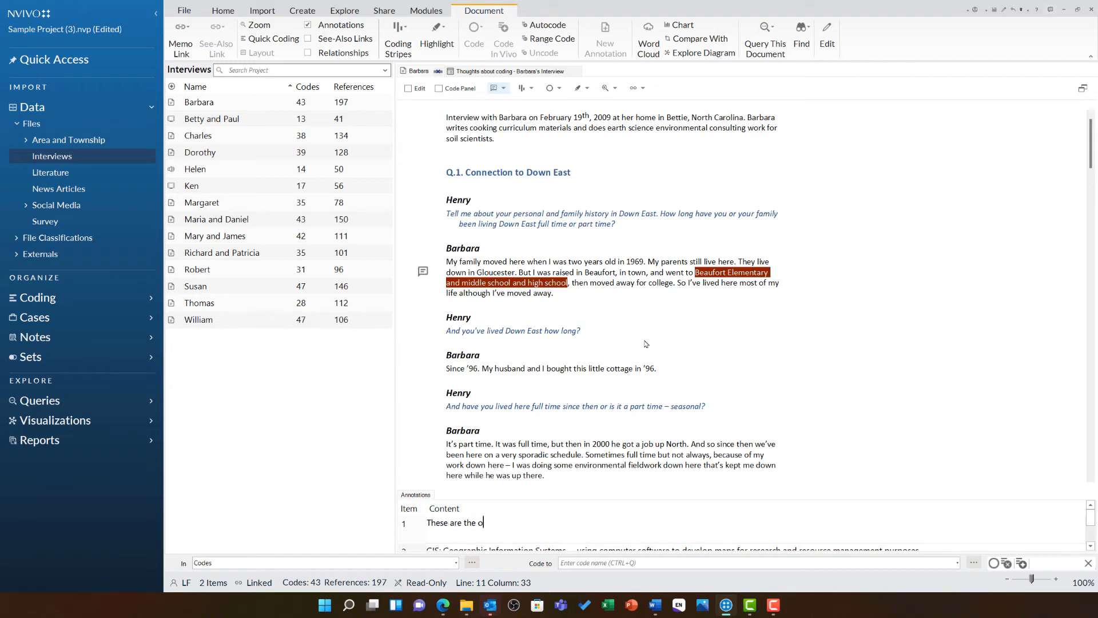
type("nly schools in t")
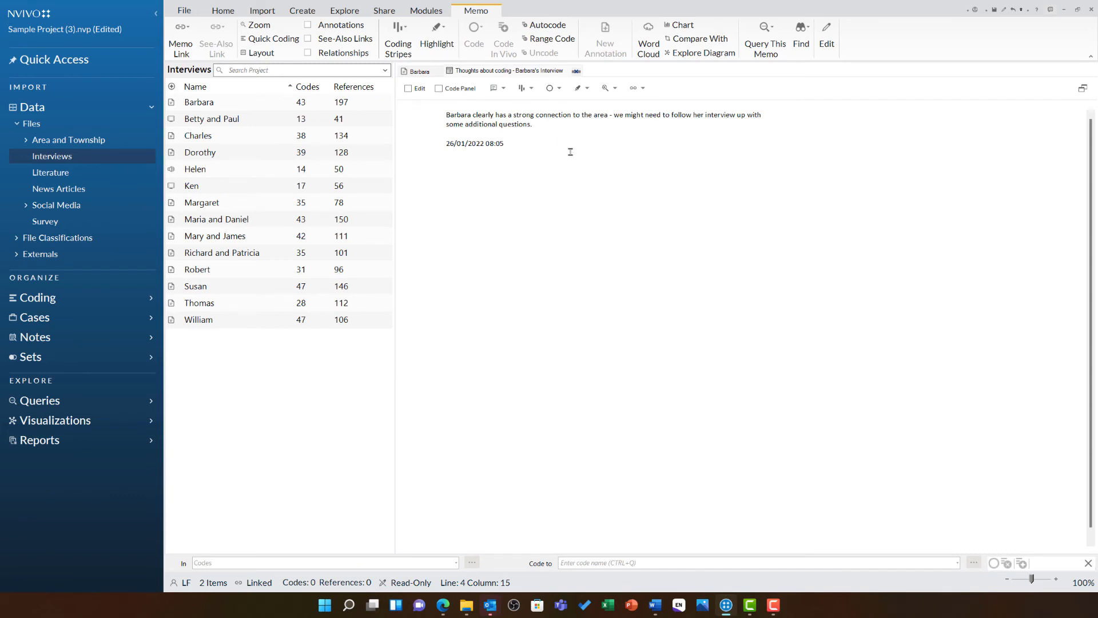
mouse_move(407, 88)
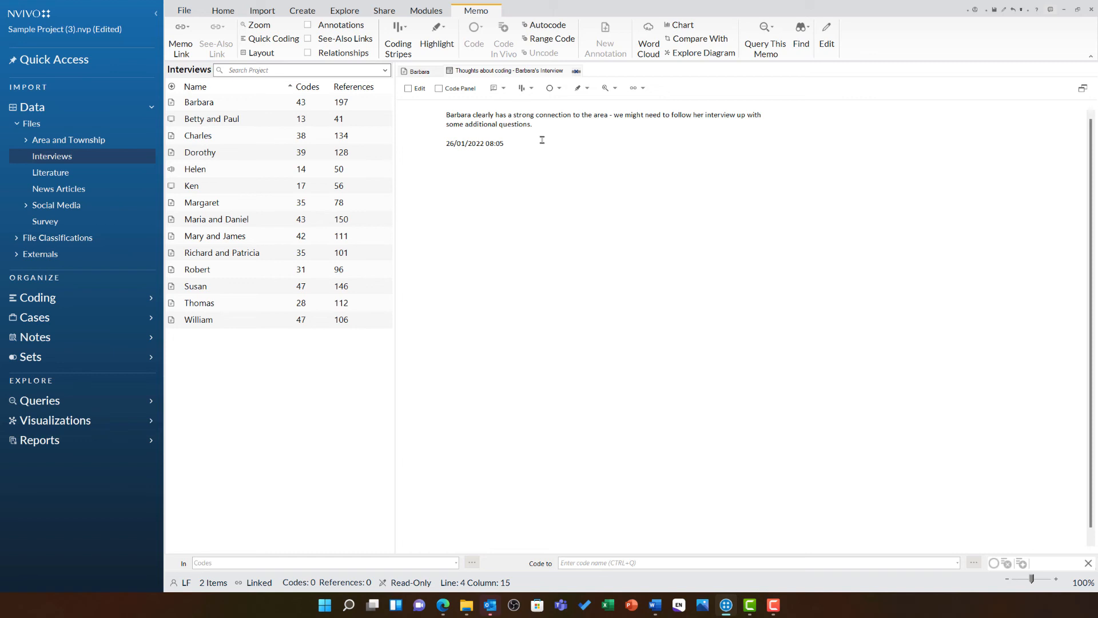
mouse_move(521, 88)
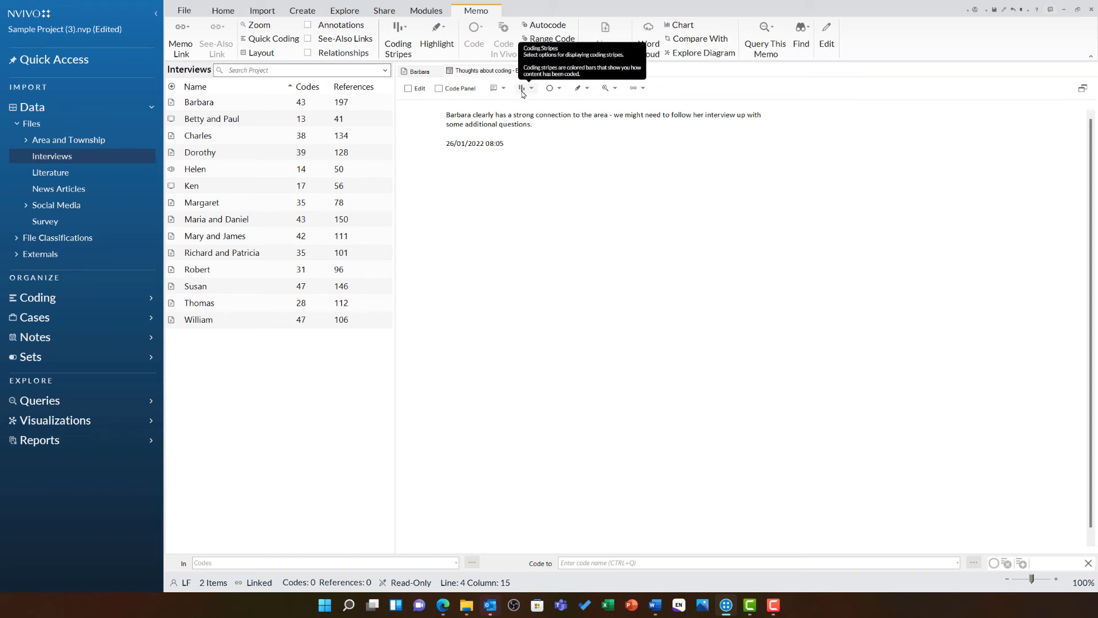